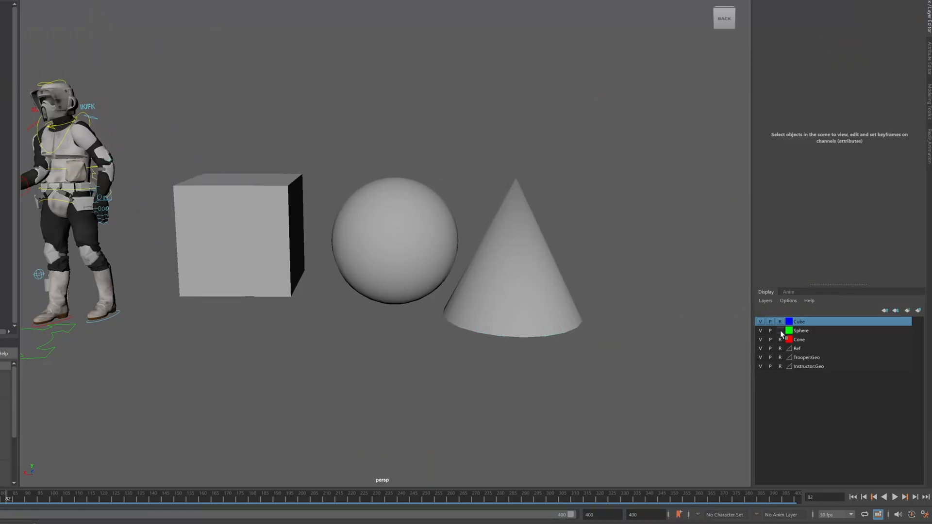
# Select the sphere via its Sphere row in Maya's Display layer editor.
pyautogui.click(801, 331)
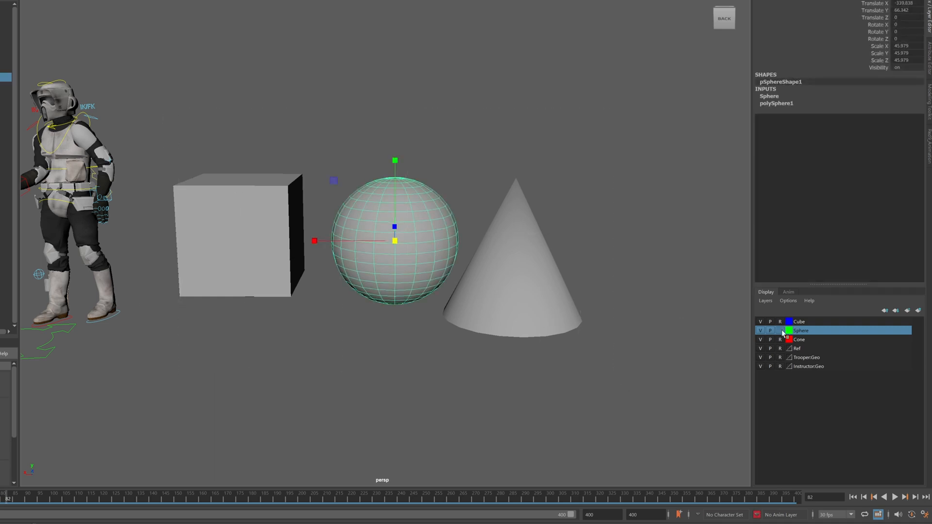
pyautogui.click(612, 419)
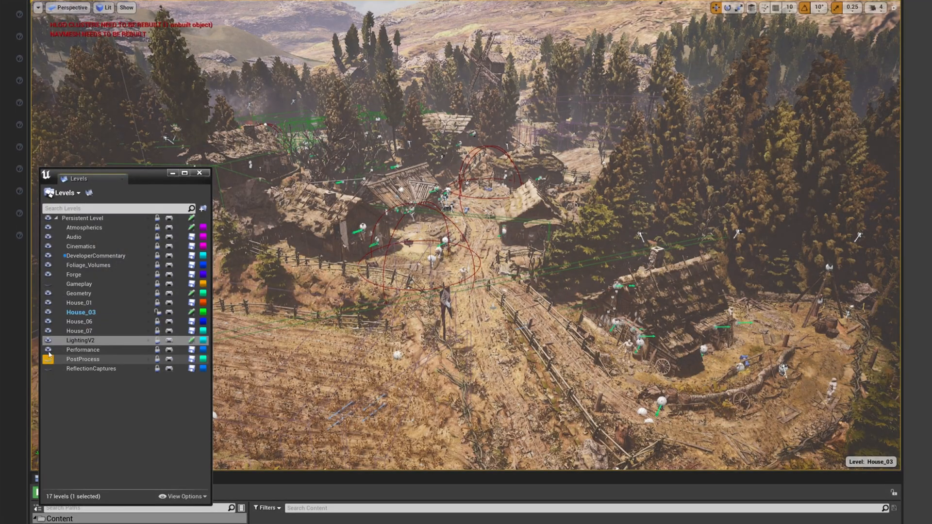
# Hide and reshow the LightingV2 and House_03 sub-levels, then lock House_03.
pyautogui.click(49, 340)
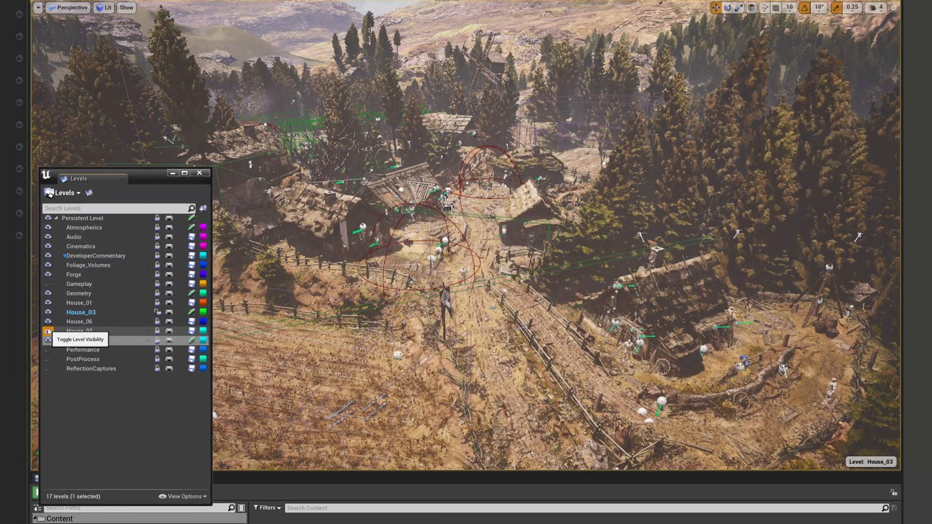
pyautogui.click(48, 312)
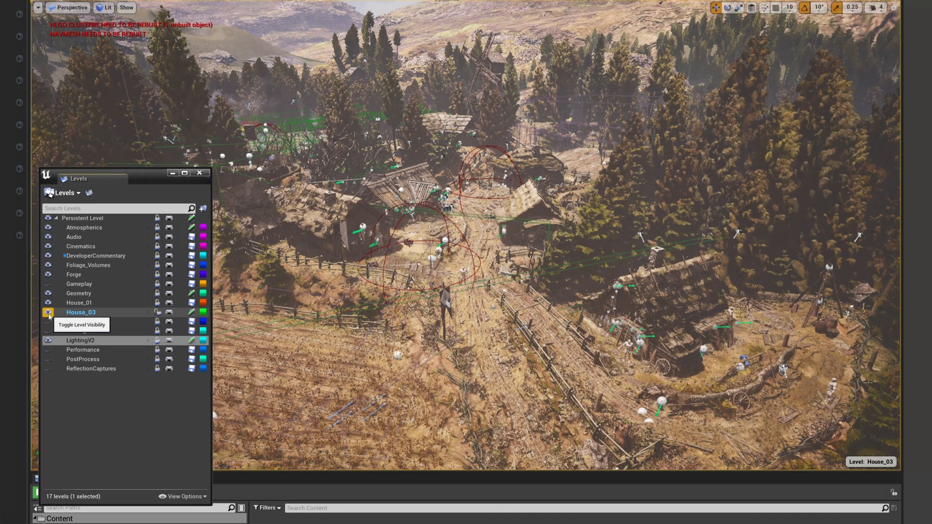
pyautogui.click(47, 302)
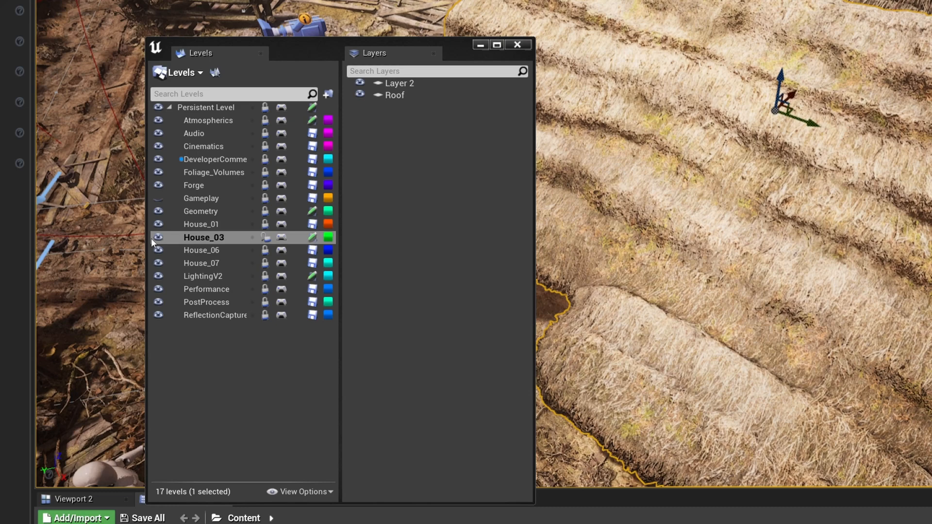
pyautogui.click(281, 237)
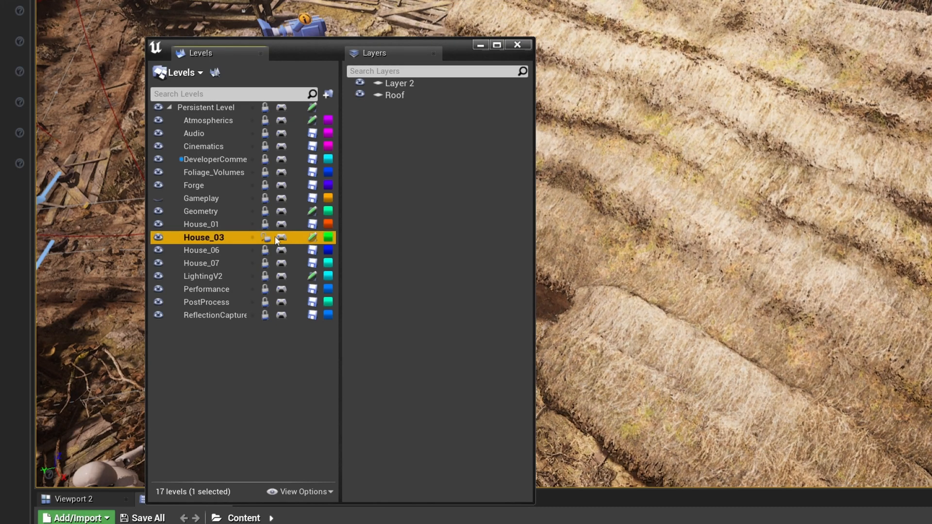
pyautogui.click(203, 276)
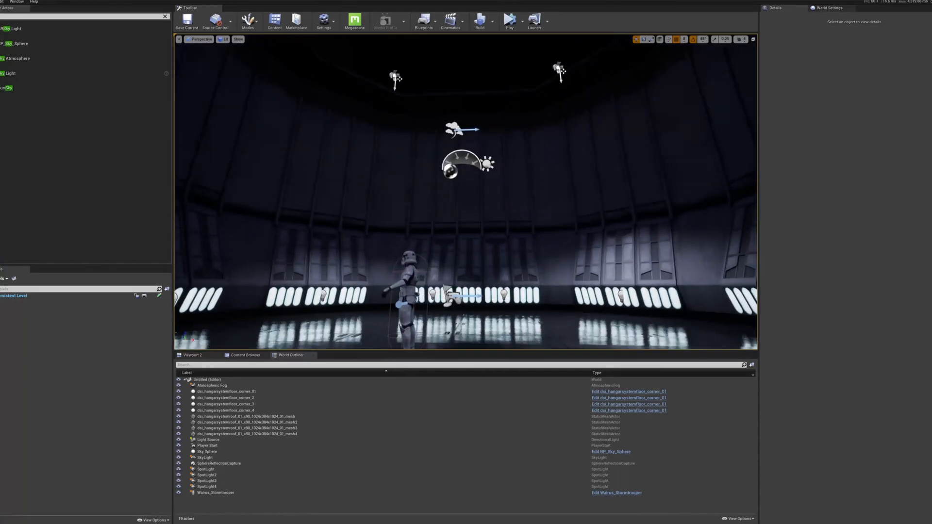
# Show the Levels panel for Onion_Level from the Window menu.
pyautogui.click(21, 3)
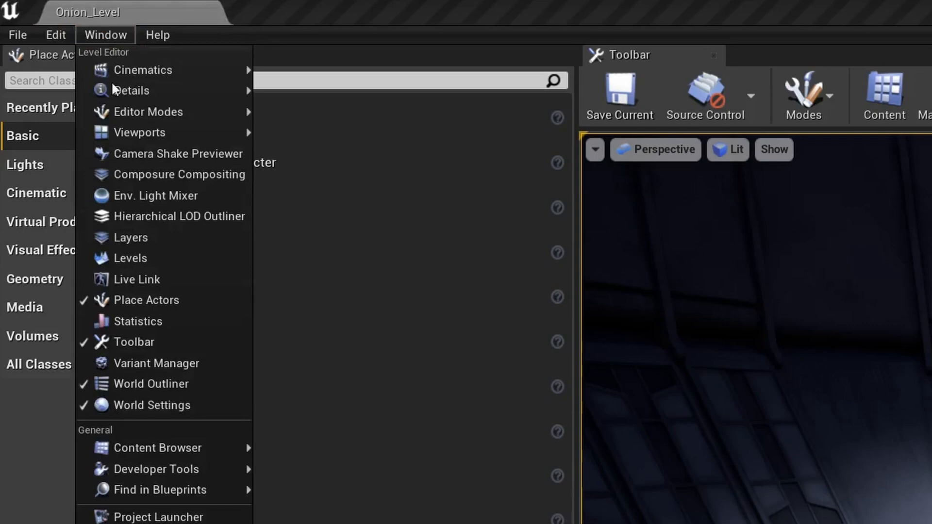
pyautogui.click(130, 258)
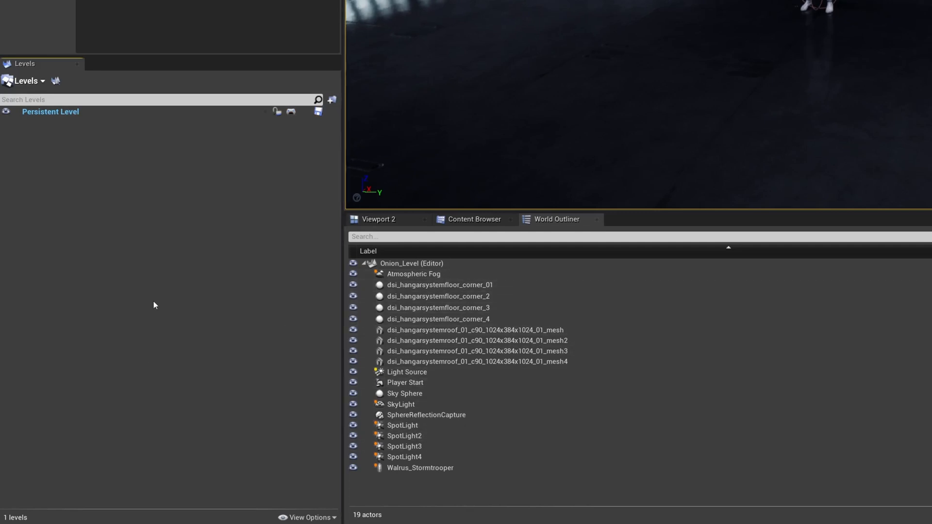
pyautogui.click(26, 81)
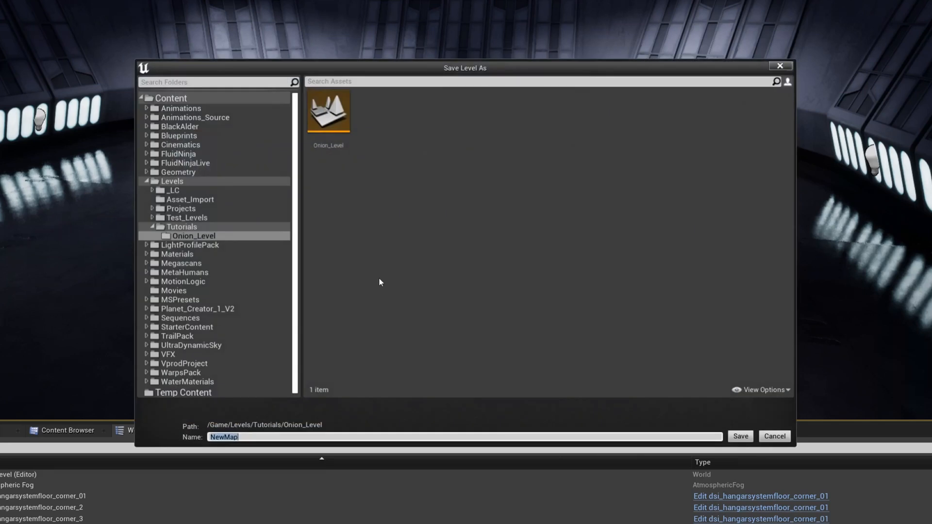
# Save a new sub-level base_geo into a new Sub_levels folder.
pyautogui.click(194, 235)
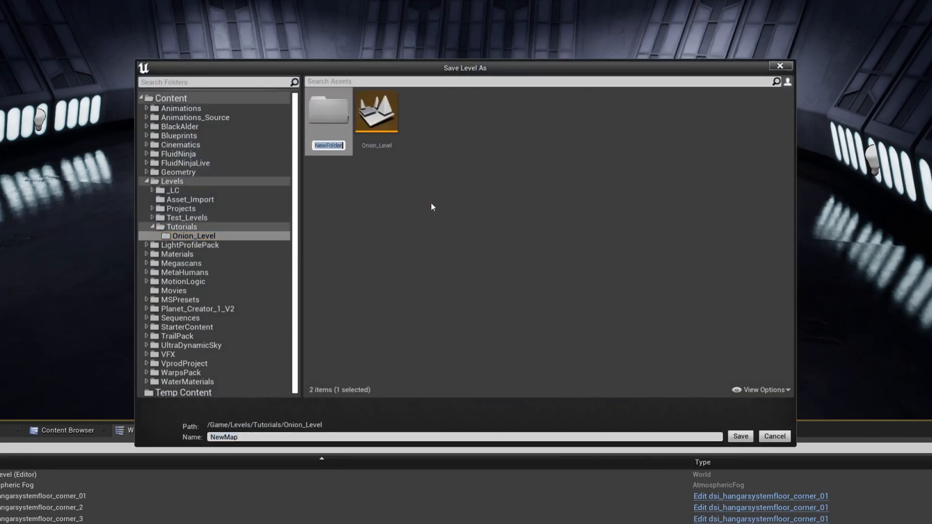
pyautogui.write('Sub_')
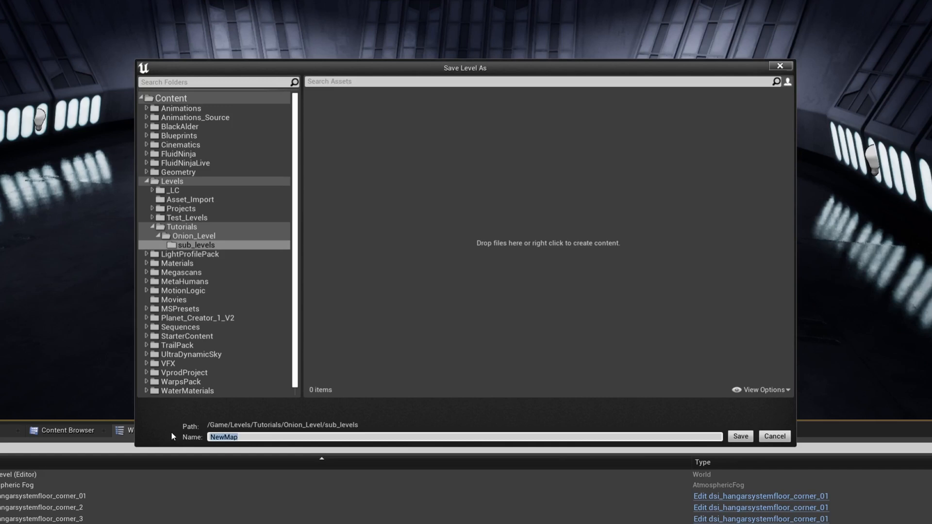
pyautogui.write('base_g')
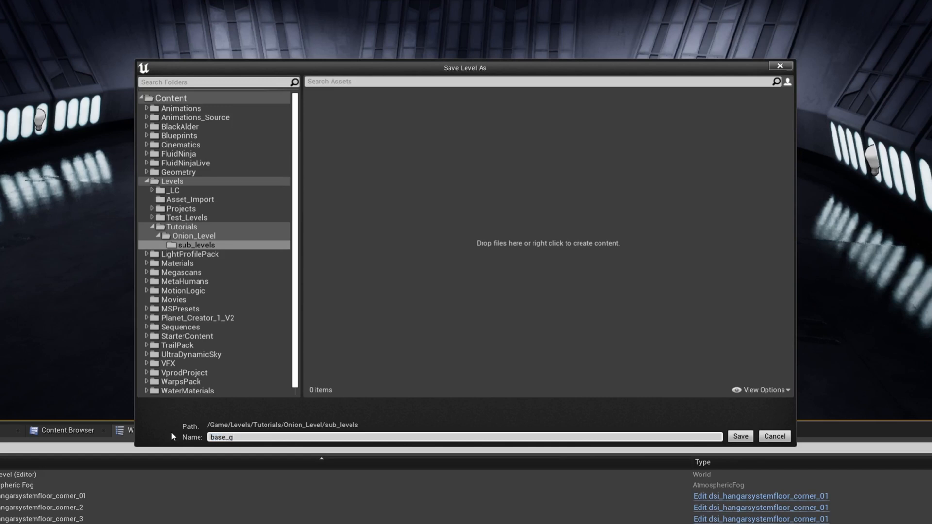
pyautogui.click(740, 436)
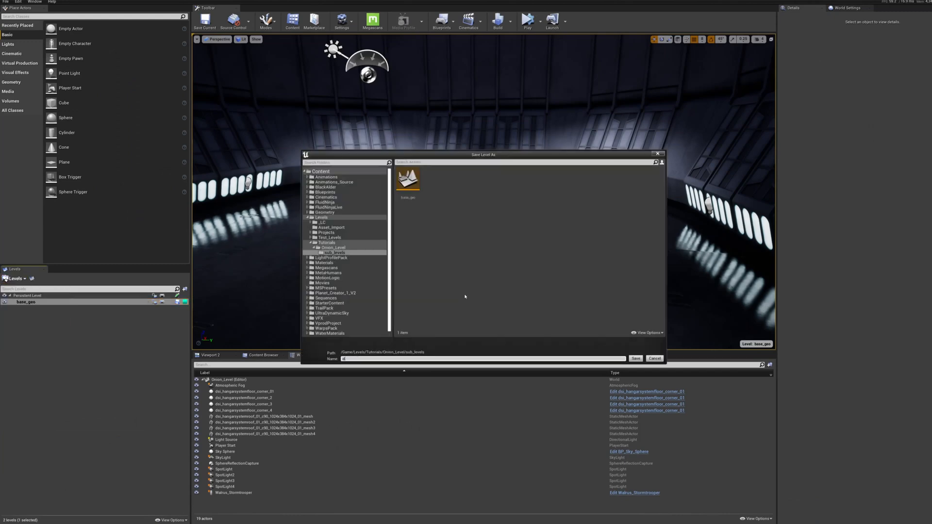
# Save the dressing, lighting and vfx sub-levels into sub_levels.
pyautogui.click(636, 358)
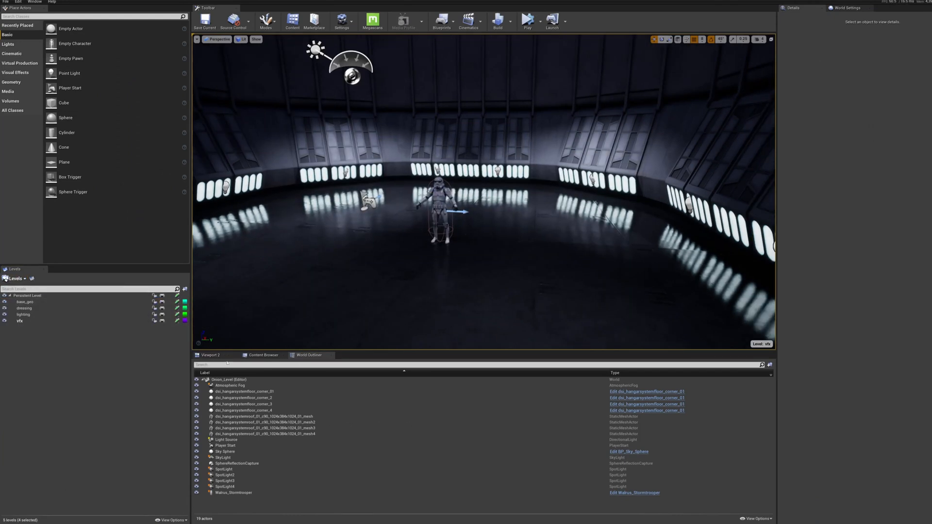
pyautogui.click(27, 295)
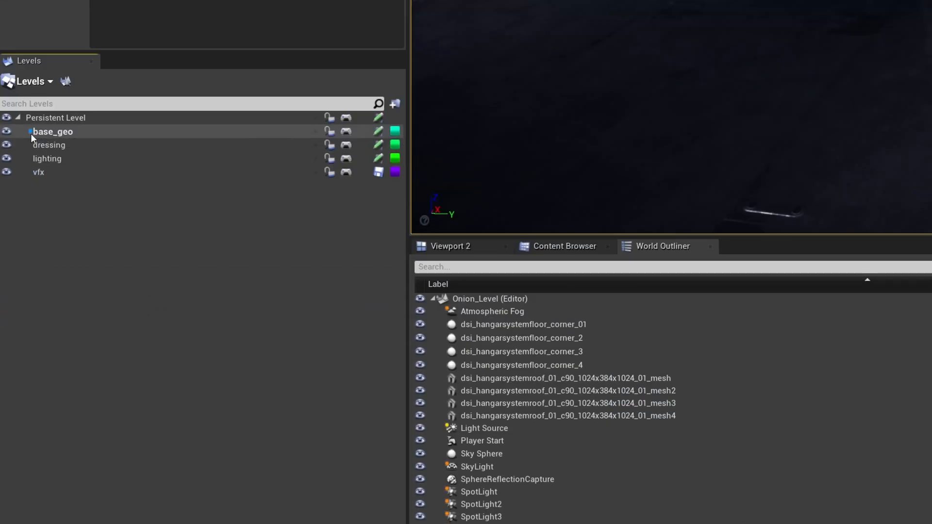
pyautogui.rightClick(52, 132)
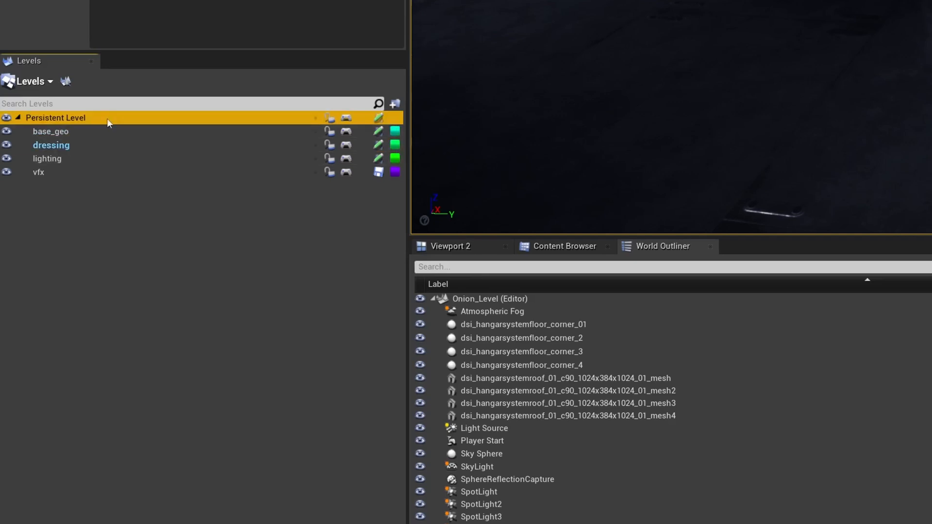
pyautogui.moveTo(102, 150)
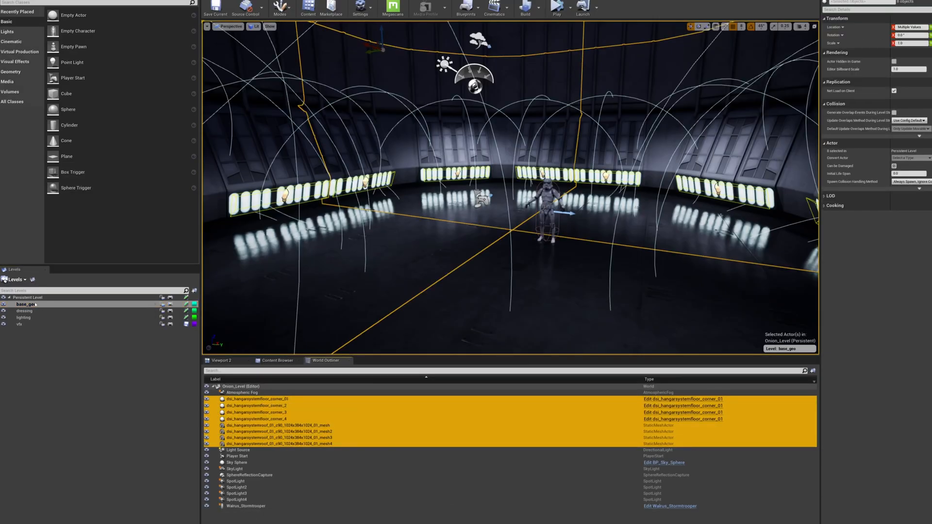
# Move the floor and roof meshes to base_geo; select sky light and reflection capture.
pyautogui.rightClick(25, 304)
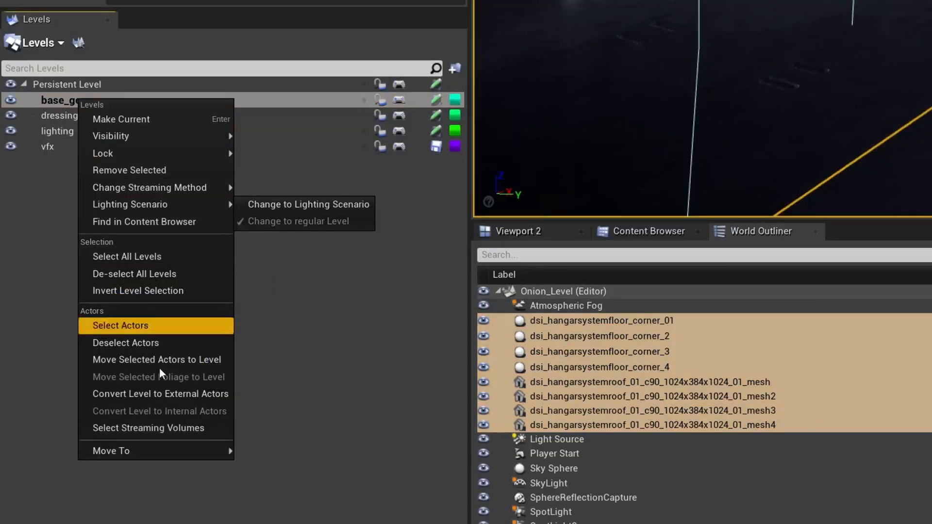
pyautogui.click(120, 325)
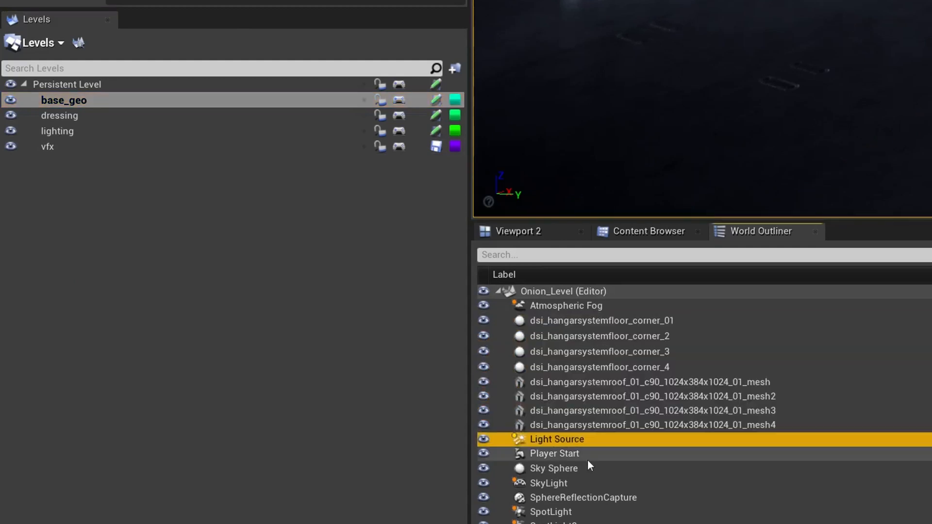
pyautogui.click(583, 498)
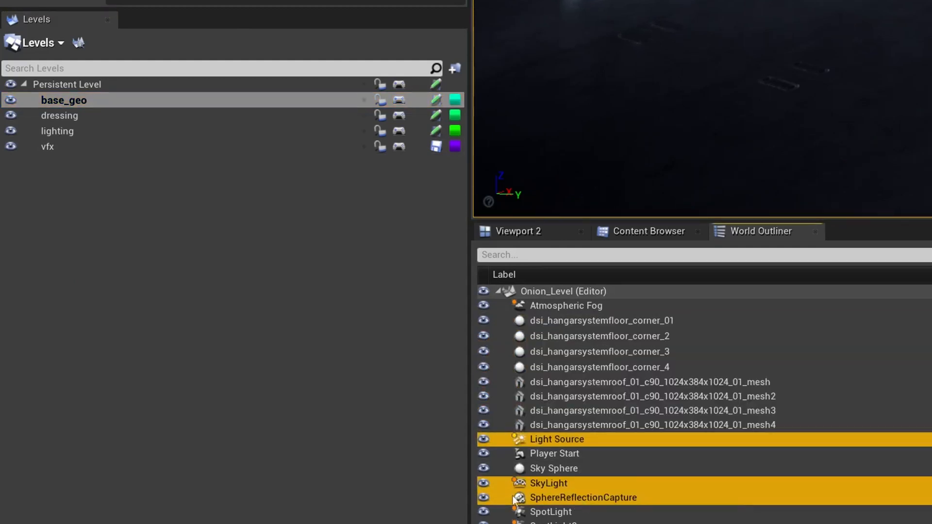
pyautogui.rightClick(57, 131)
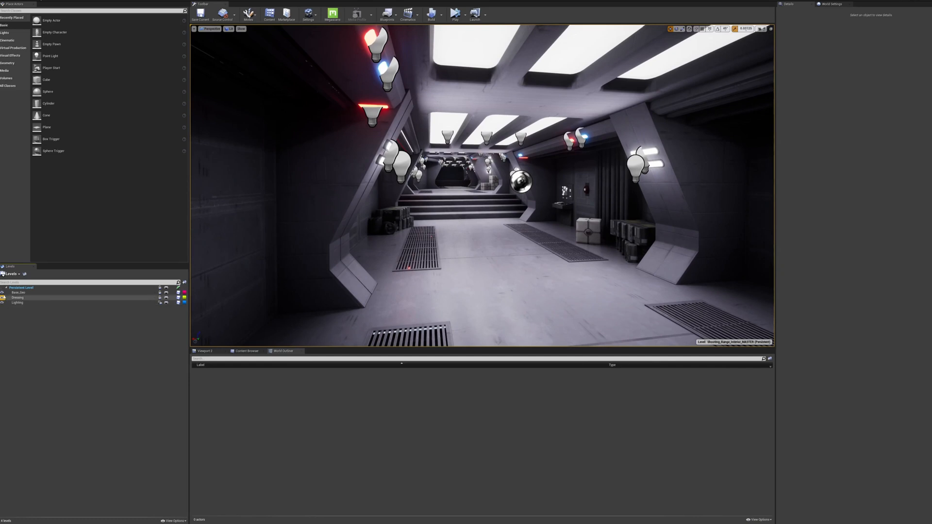
# Make Lighting the active corridor sub-level and scroll through the World Outliner.
pyautogui.click(2, 302)
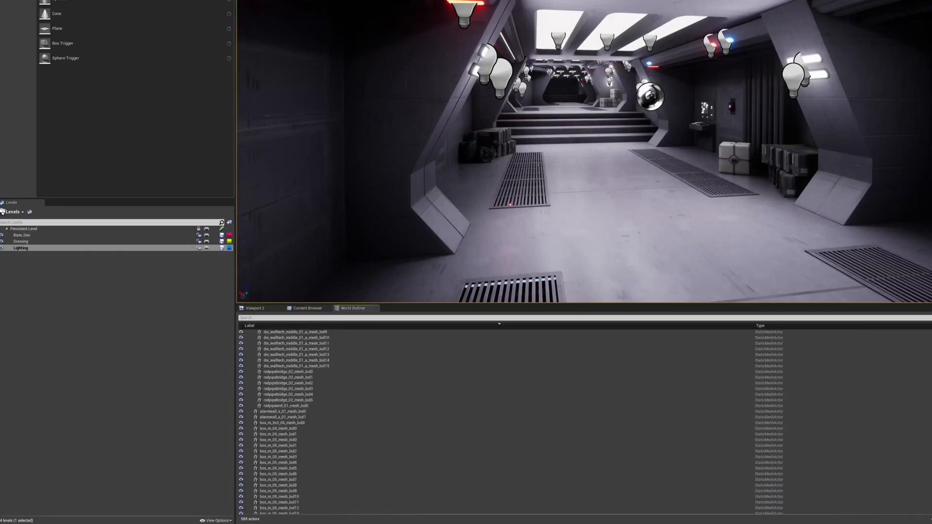
pyautogui.scroll(-3)
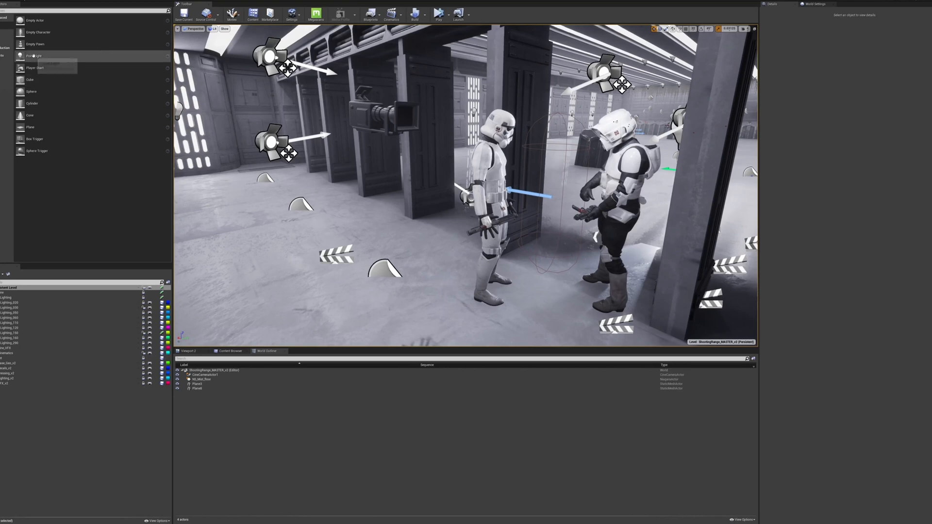
# Place a Point Light and accept the out-of-bounds placement warning.
pyautogui.click(34, 55)
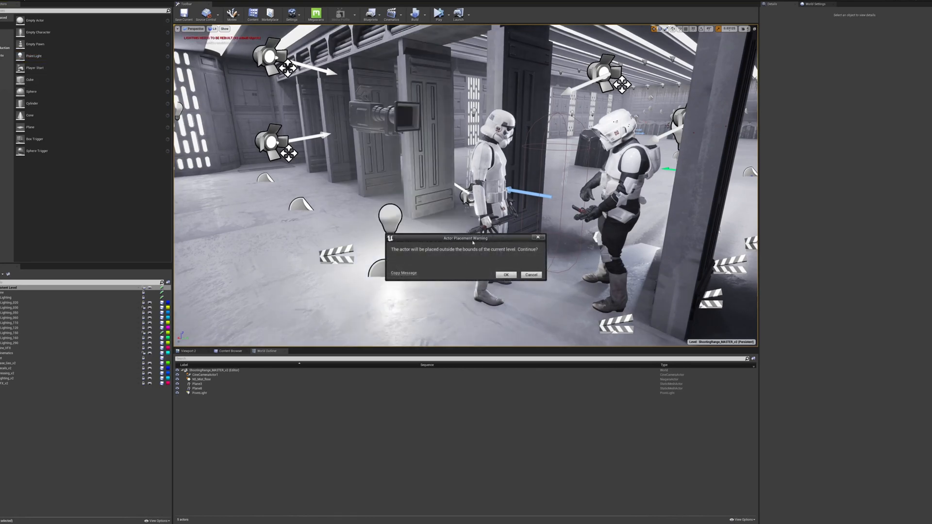
pyautogui.click(506, 275)
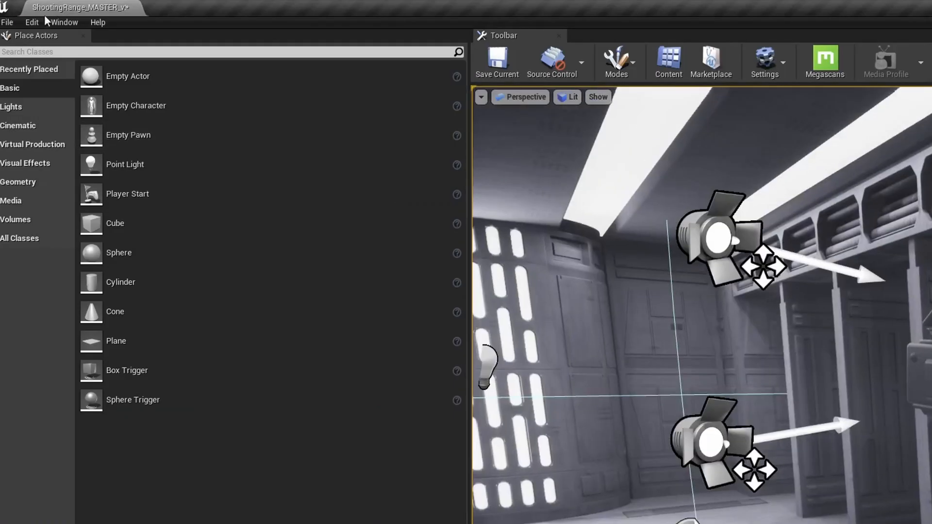
pyautogui.moveTo(104, 234)
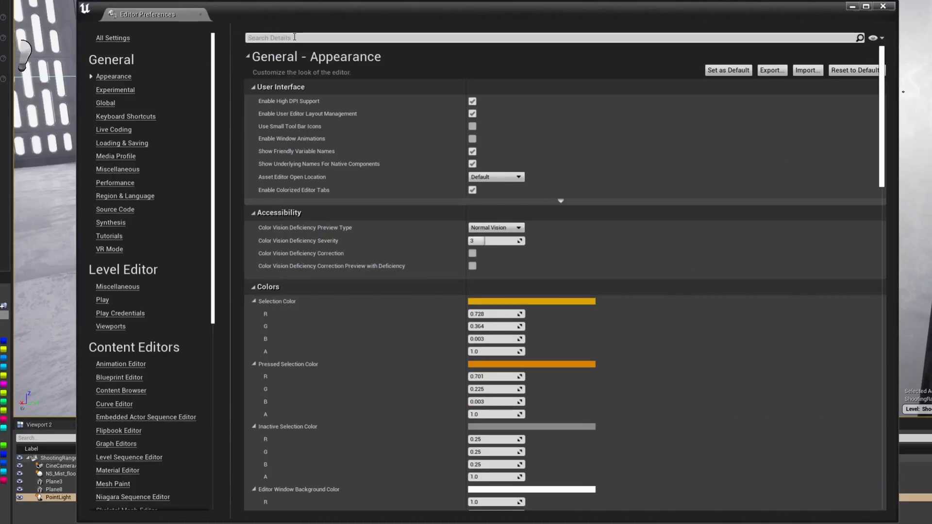
# Uncheck 'Prompt when Adding to Level Outside Bounds' in Editor Preferences.
pyautogui.write('prompt')
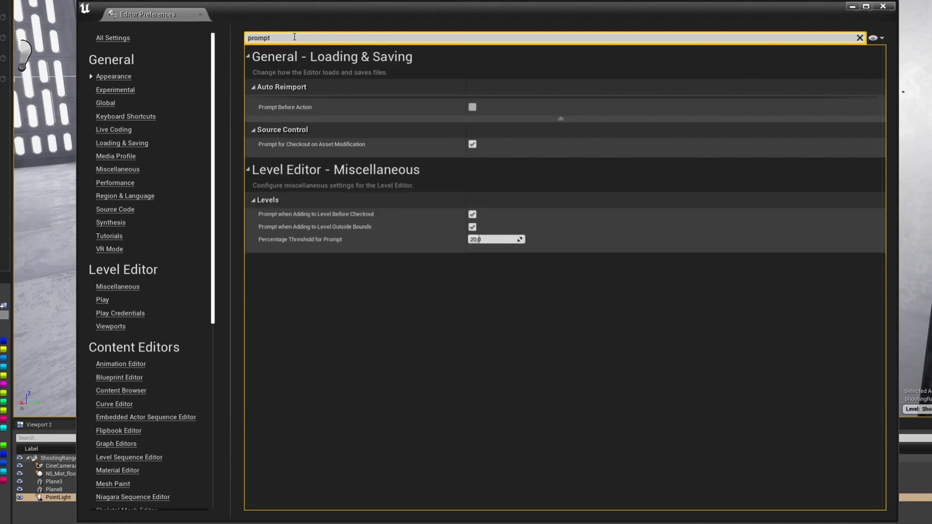
pyautogui.click(472, 226)
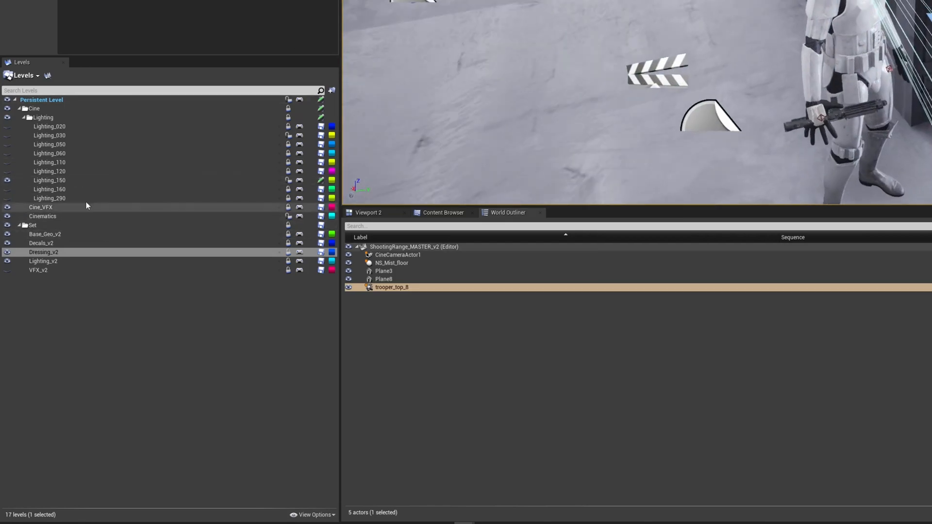
# Filter the World Outliner to Cinematics, then to the Lighting_150 sub-level.
pyautogui.click(42, 215)
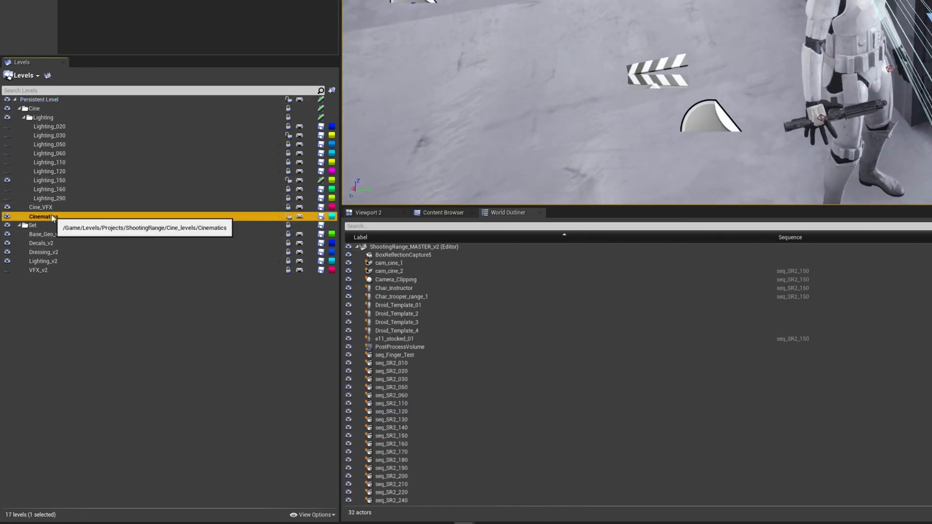
pyautogui.click(51, 181)
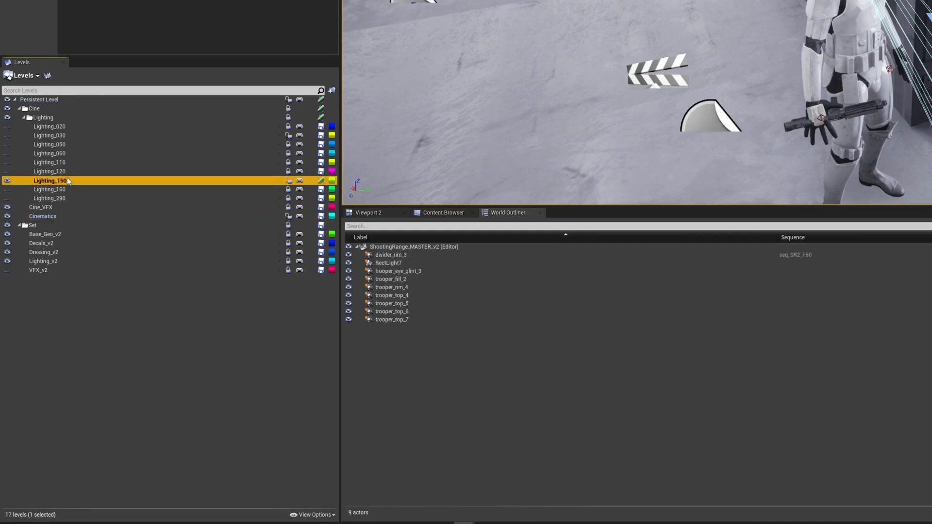